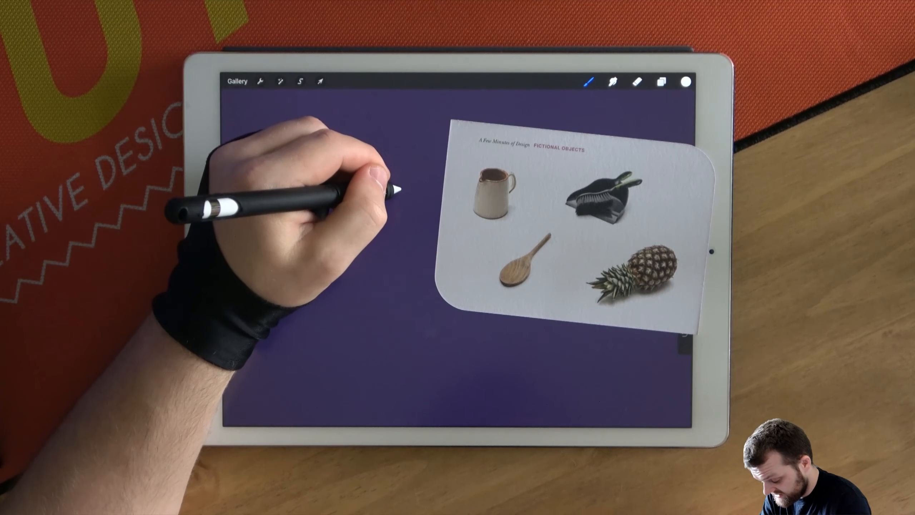
Duplicate the white rectangular panel and slide the copy beside the original
left_click(661, 81)
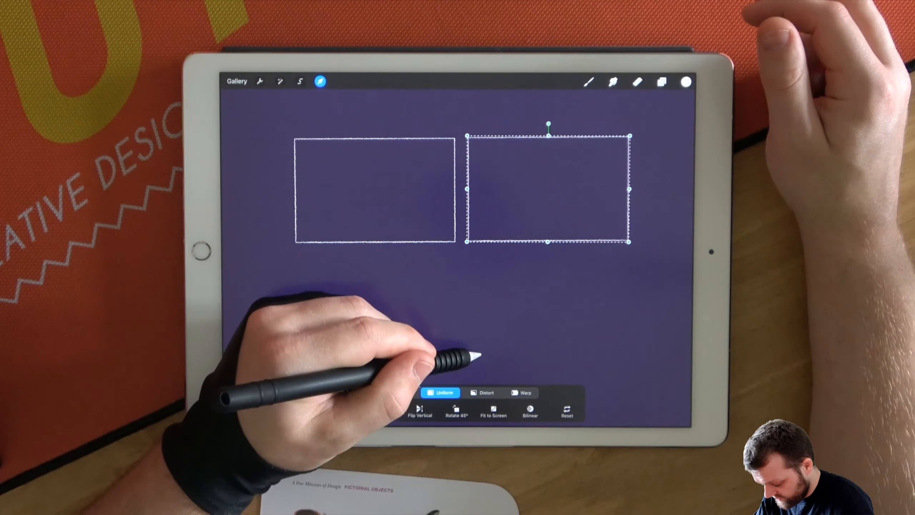
Duplicate the two-panel row below to form a 2×2 grid and scale it down
left_click(320, 81)
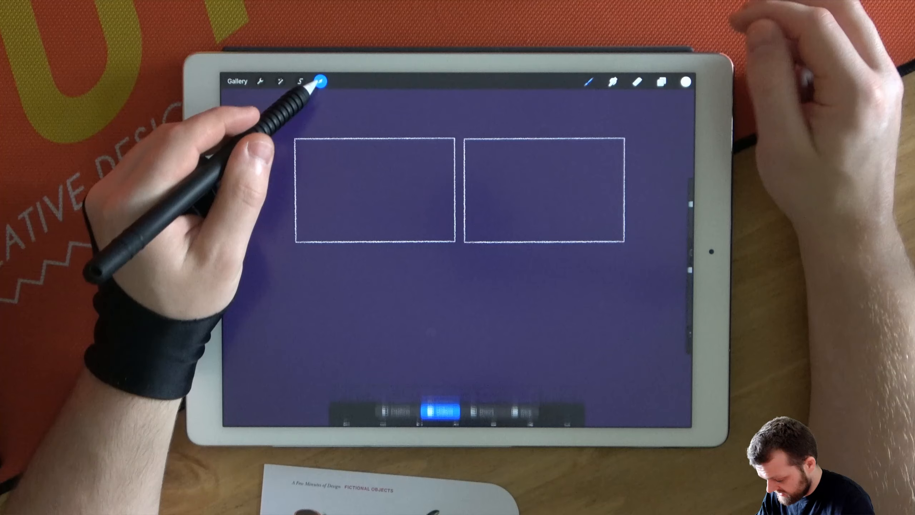
left_click(661, 81)
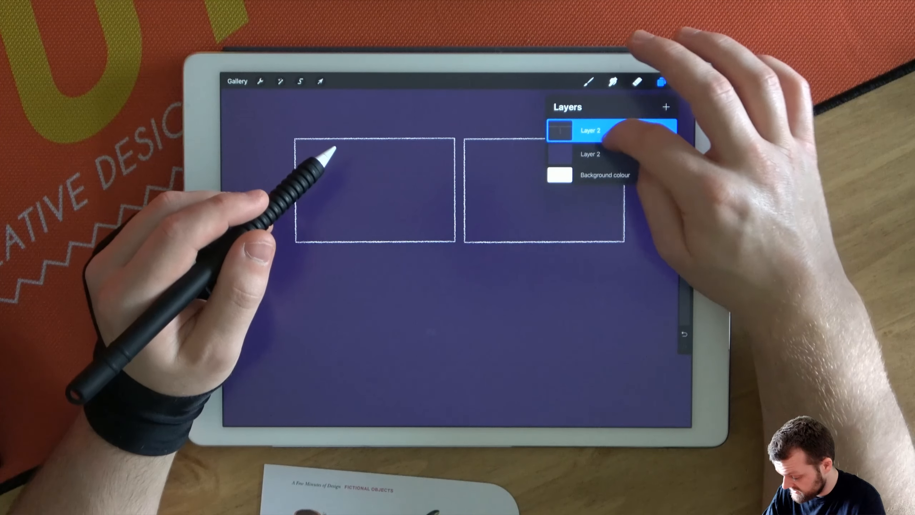
left_click(319, 81)
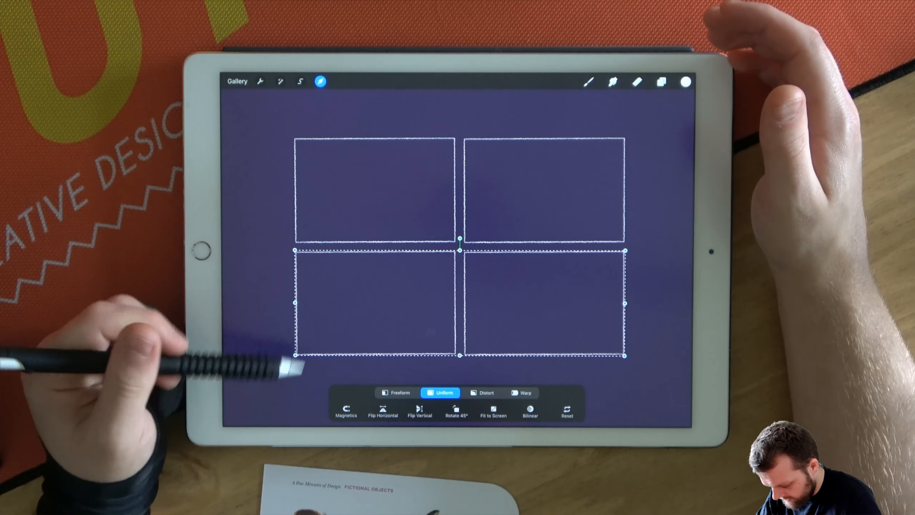
left_click(660, 81)
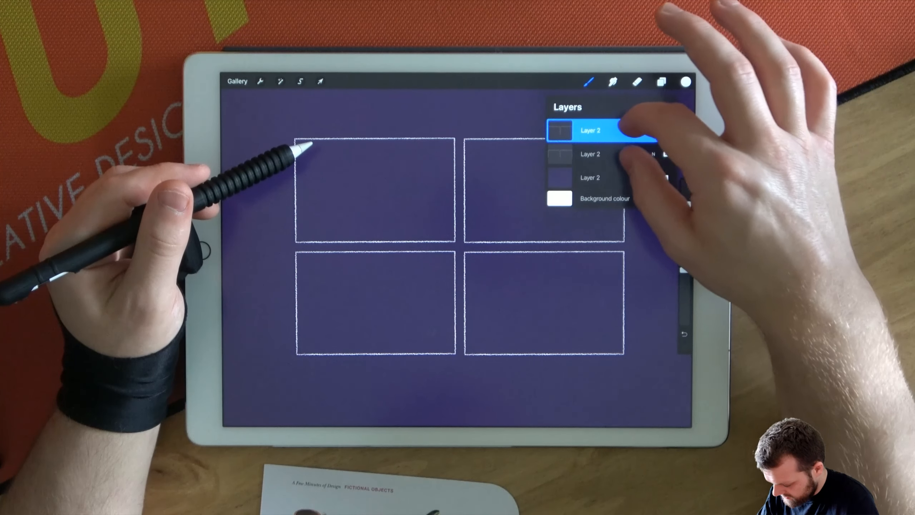
left_click(320, 80)
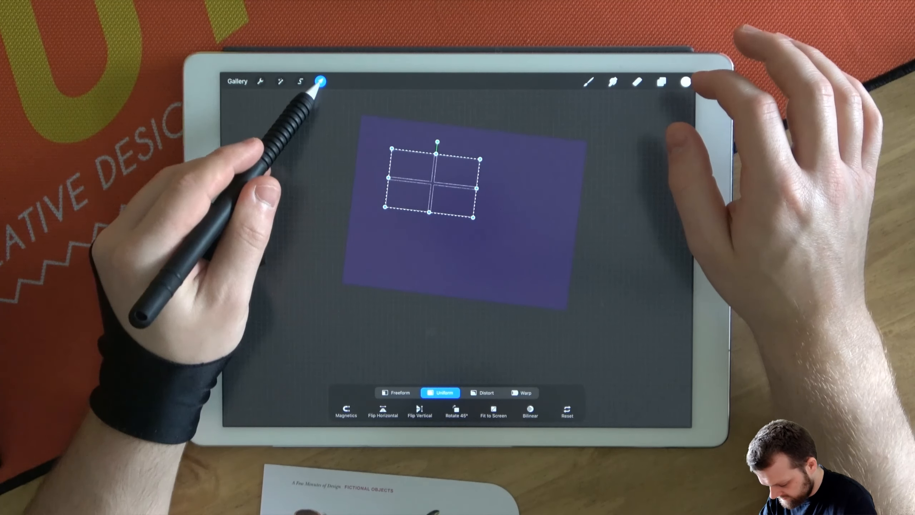
Finish resizing the four-panel grid and reopen the layer list to duplicate it
left_click(661, 81)
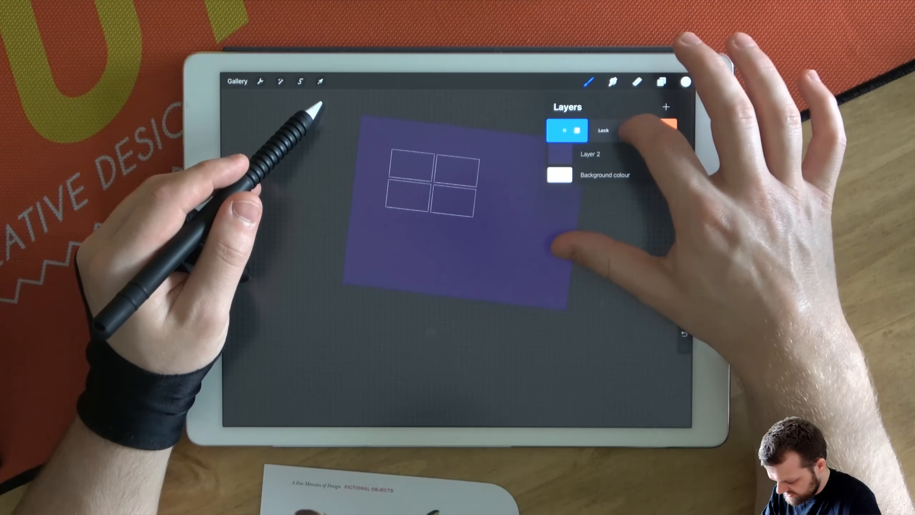
left_click(319, 81)
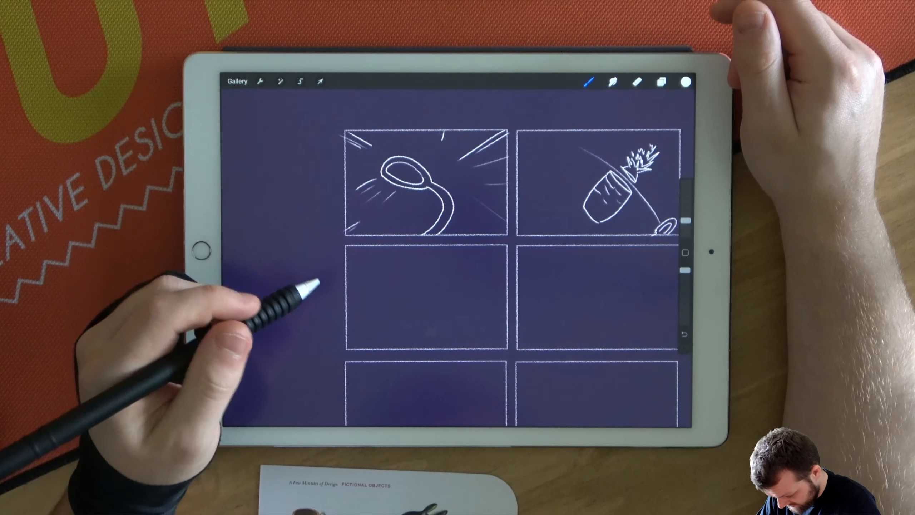
mouse_move(379, 263)
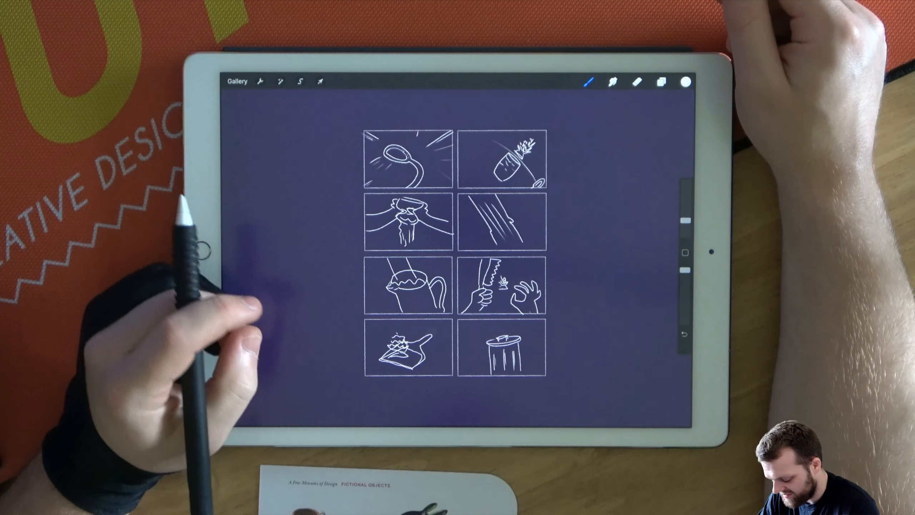
mouse_move(205, 291)
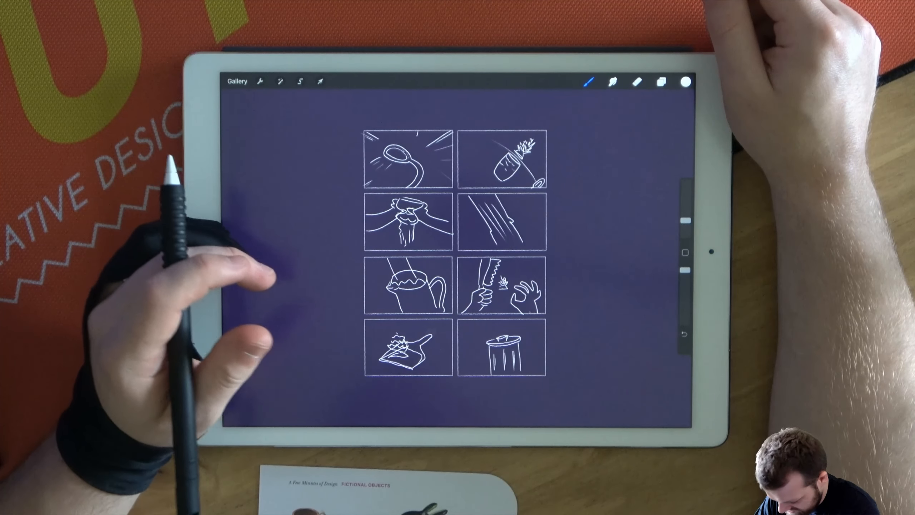